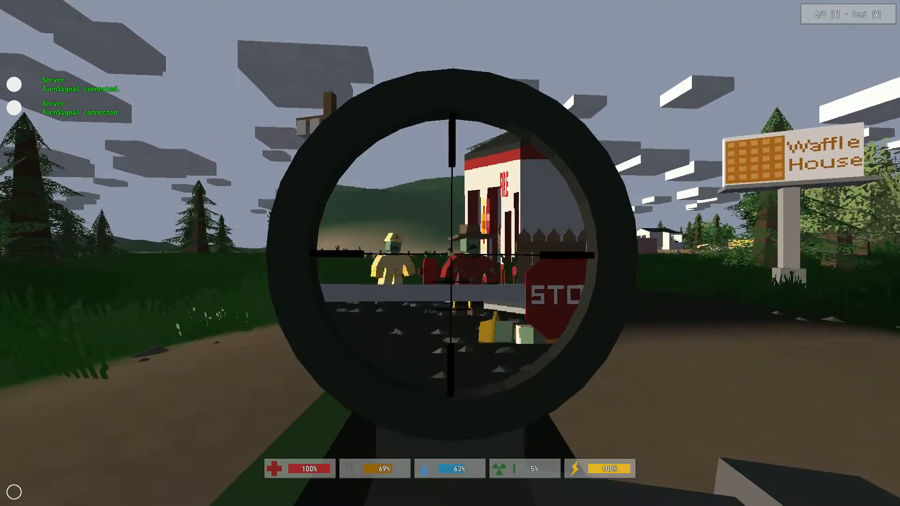
Step: Fire scoped rifle shots at the zombies clustered by the gas station for experience
click(450, 254)
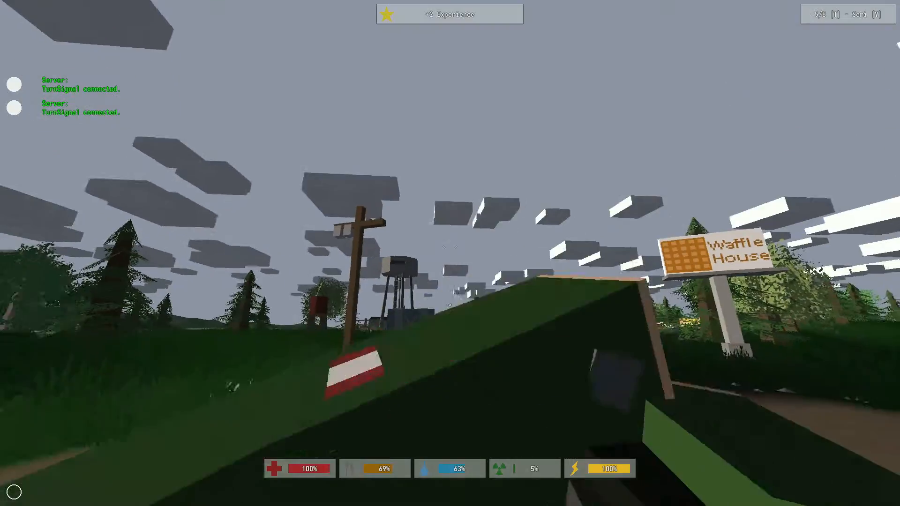
right_click(450, 253)
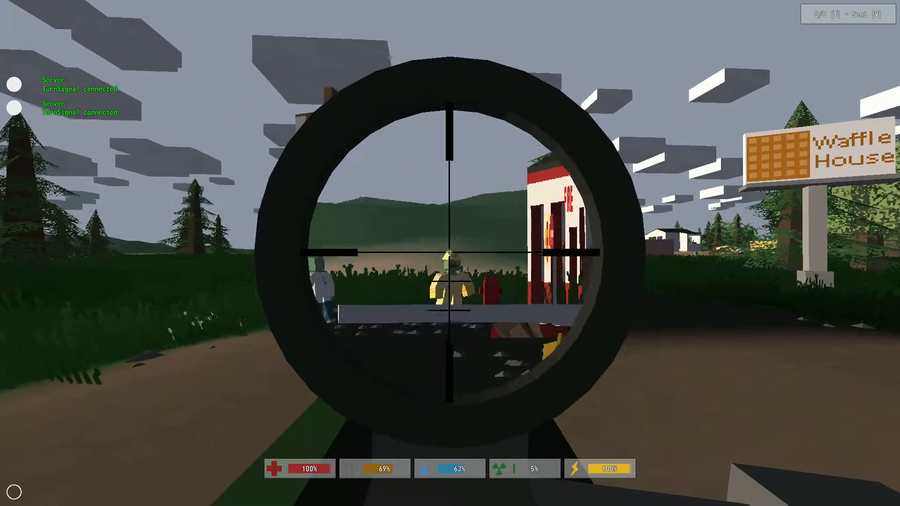
click(449, 253)
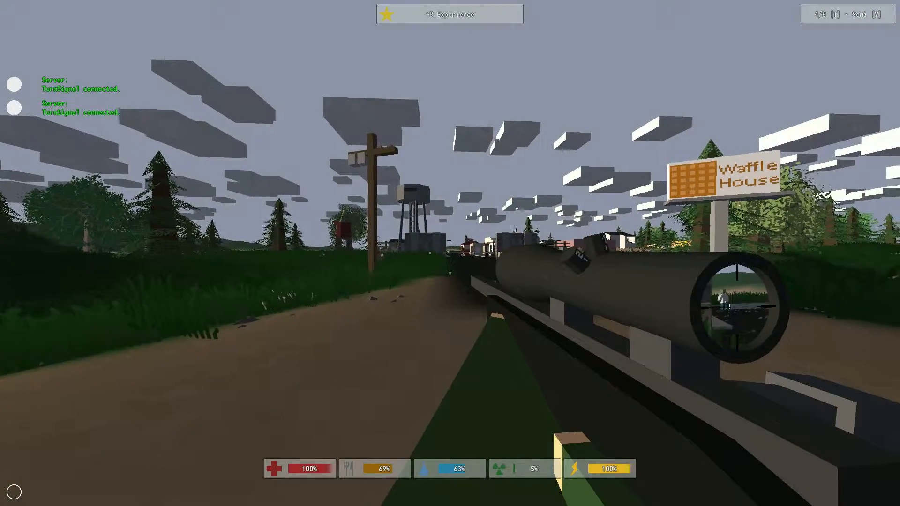
click(450, 253)
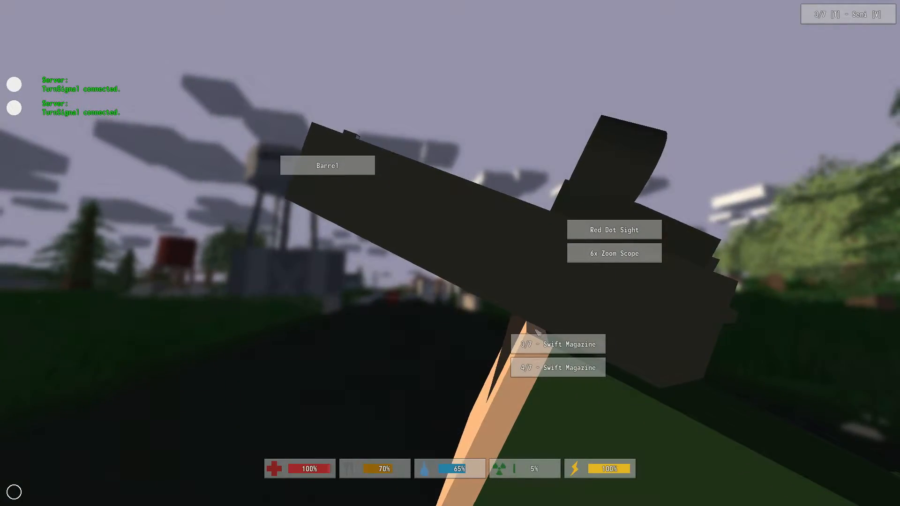
Step: Swap one of the rifle's attachments from the attachment menu
click(556, 368)
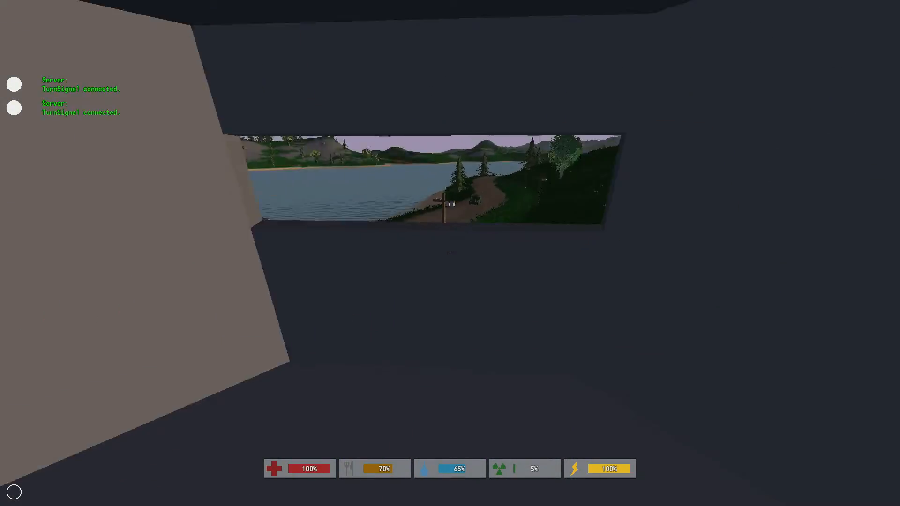
mouse_move(450, 253)
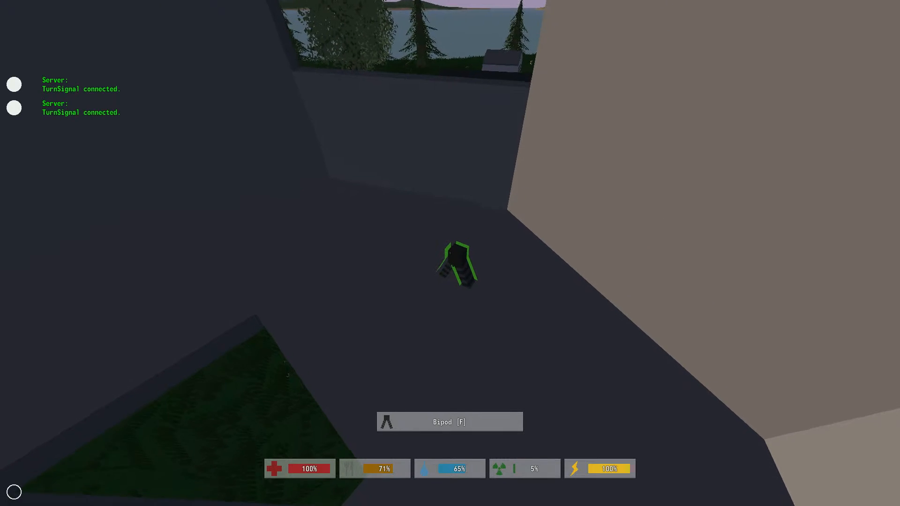
Step: Pick up the bipod lying on the building floor
key(f)
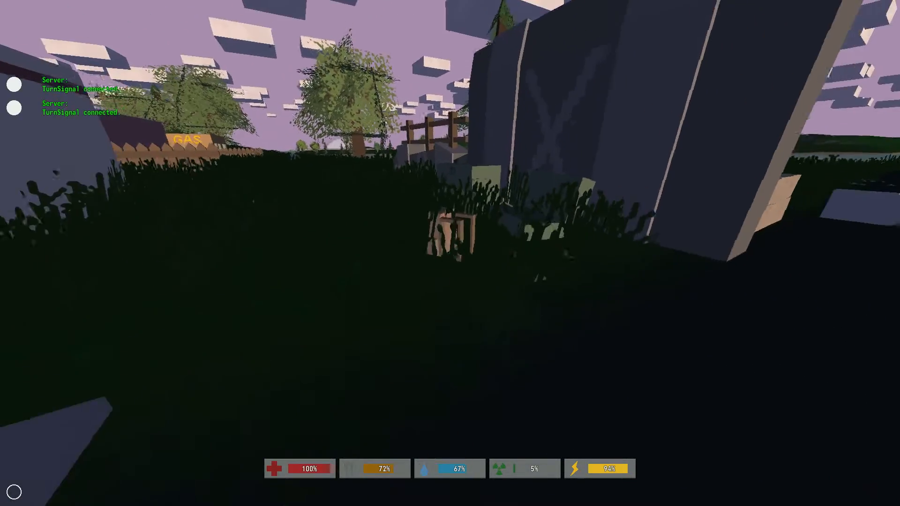
mouse_move(450, 253)
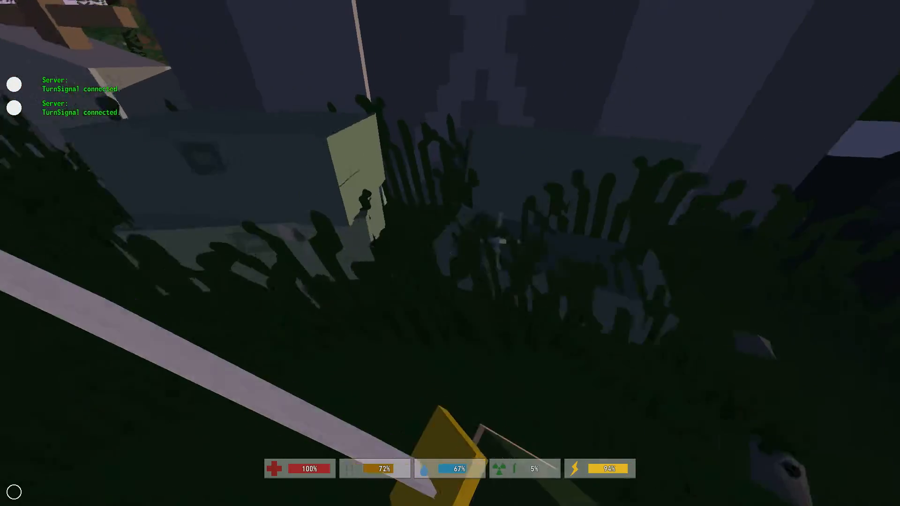
mouse_move(450, 254)
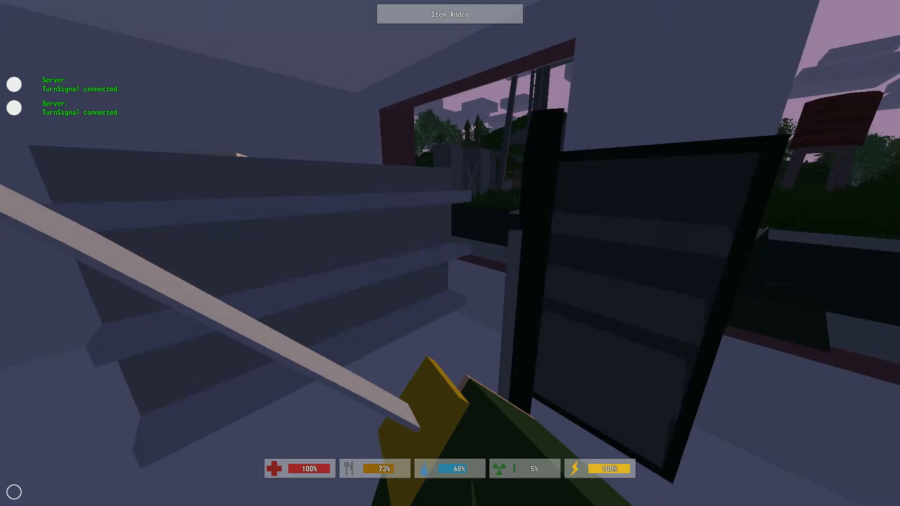
mouse_move(449, 253)
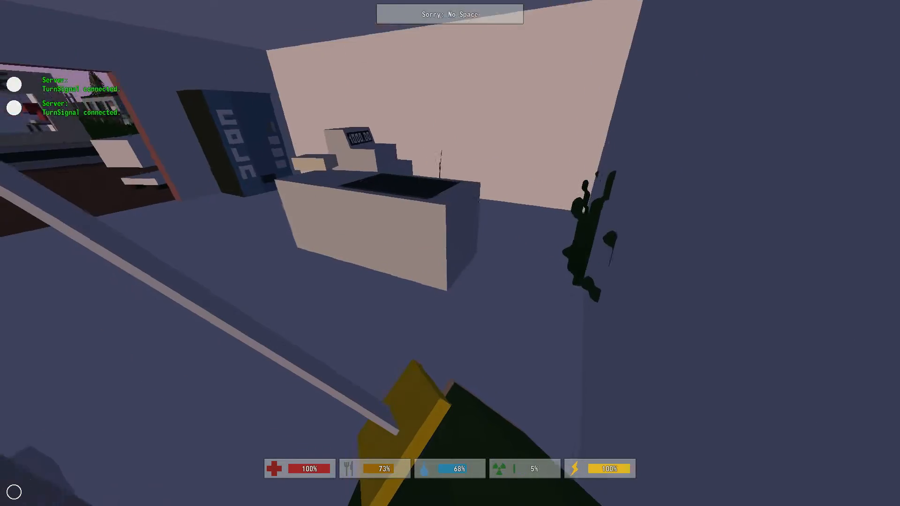
Step: Free up space in the nearly full backpack, then resume looting the store
key(i)
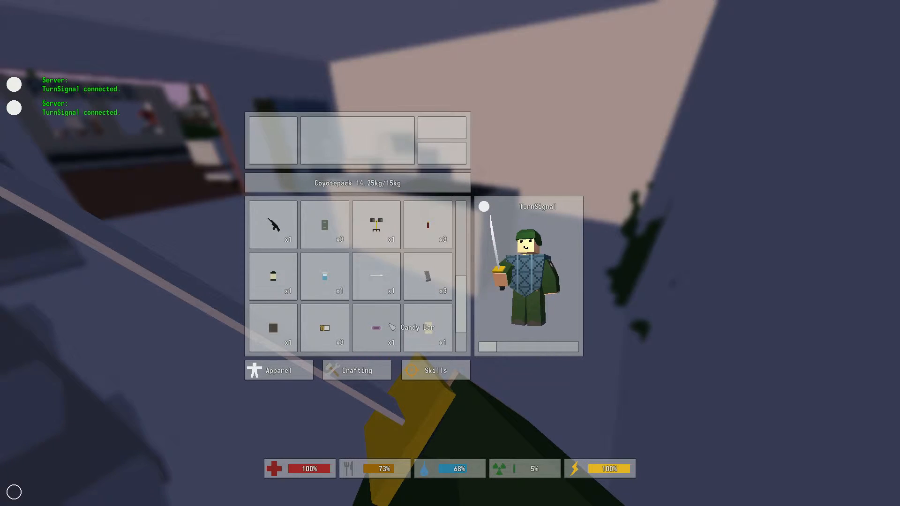
click(375, 328)
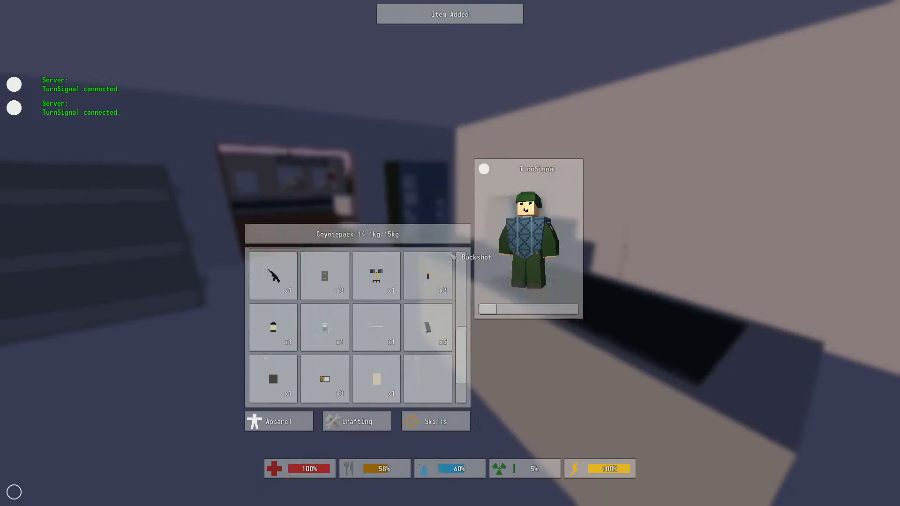
key(escape)
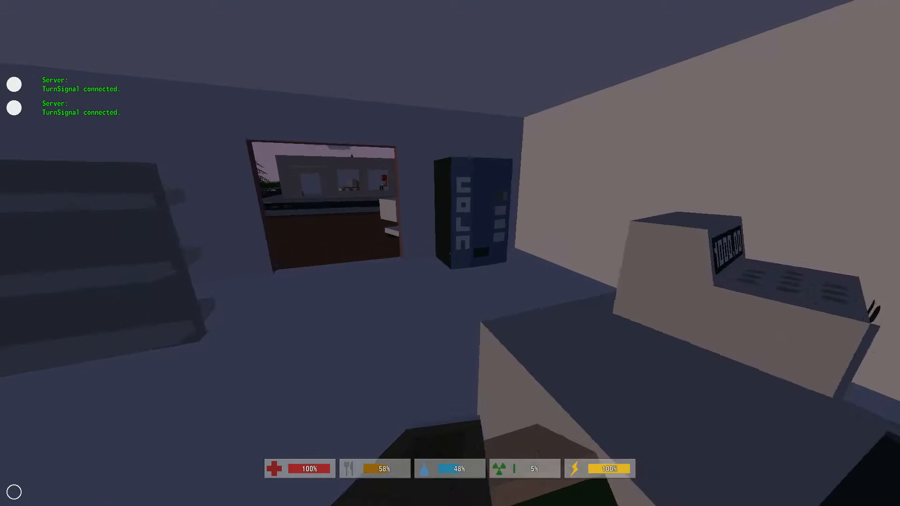
mouse_move(450, 254)
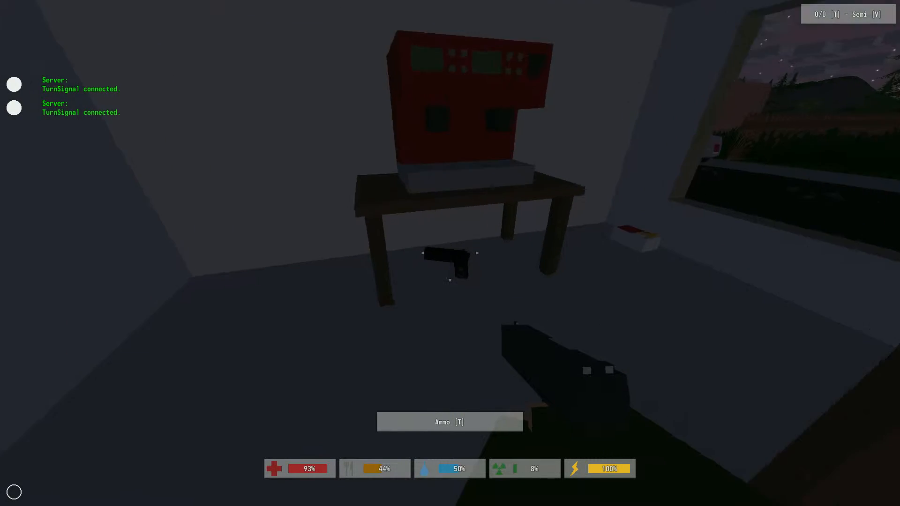
Step: Take the ammo and the Beretta from beneath the table
key(i)
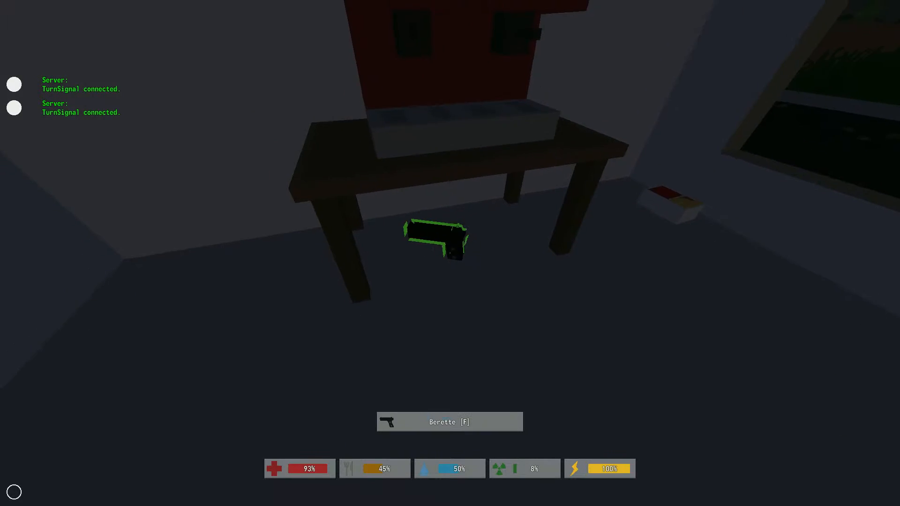
key(f)
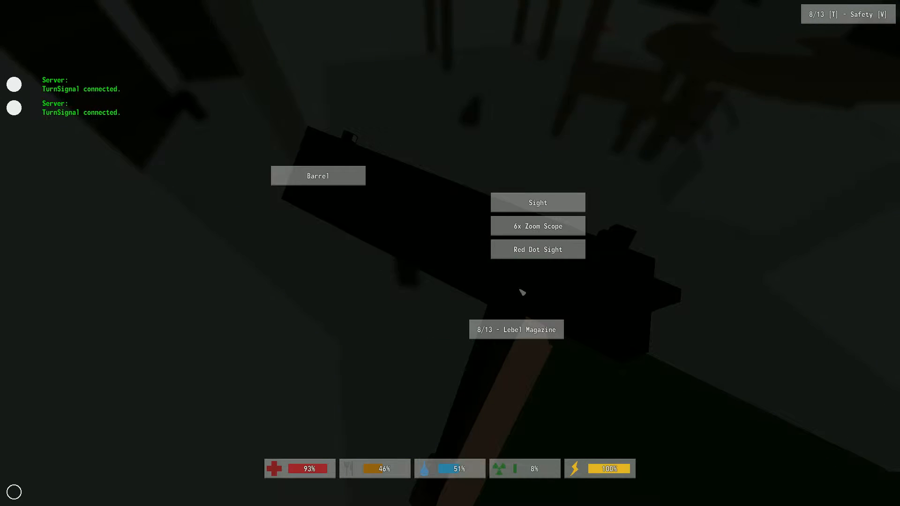
Step: Salvage items through crafting to bring the Coyotepack down to 14.05 of 15 kg
click(515, 329)
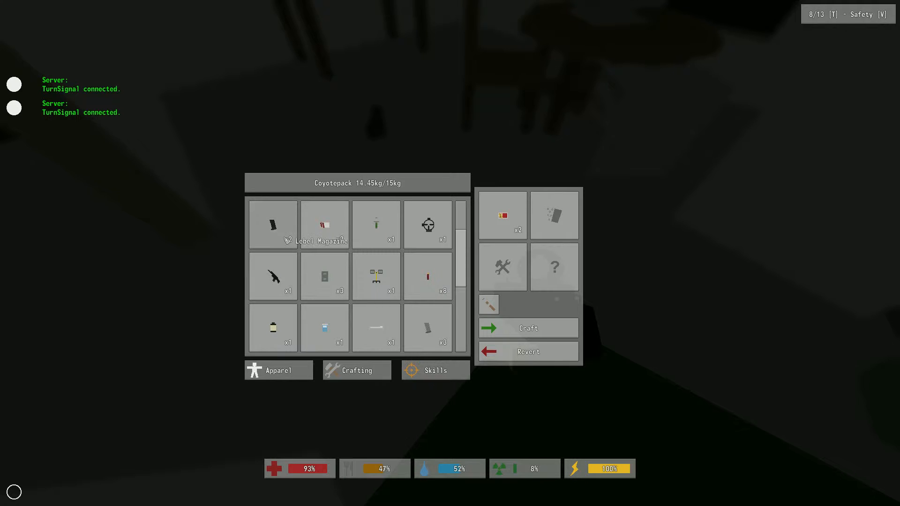
drag(272, 224, 554, 267)
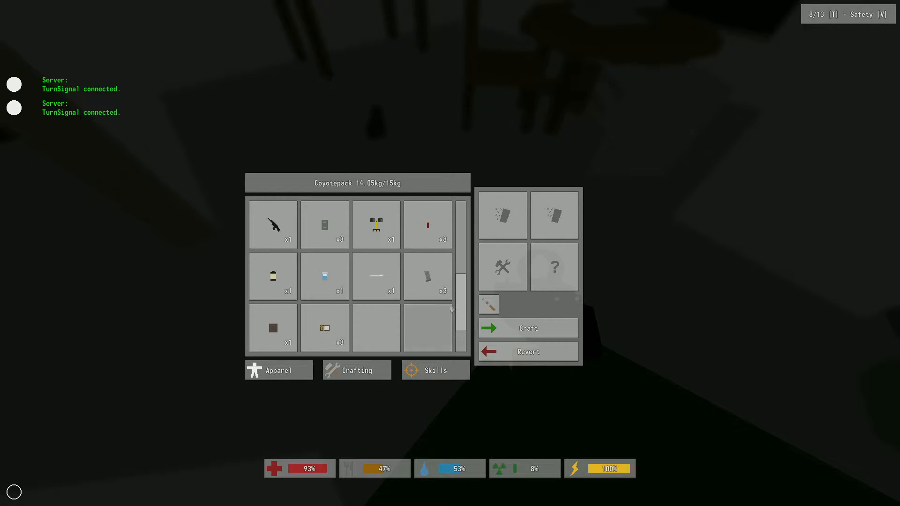
drag(427, 275, 513, 132)
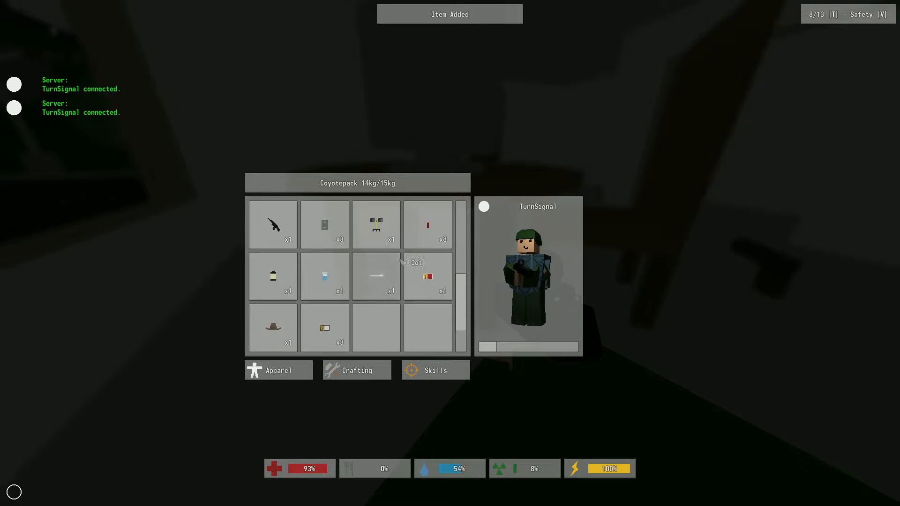
Step: View the Stetson hat's details in the Coyotepack, then close the inventory
click(273, 328)
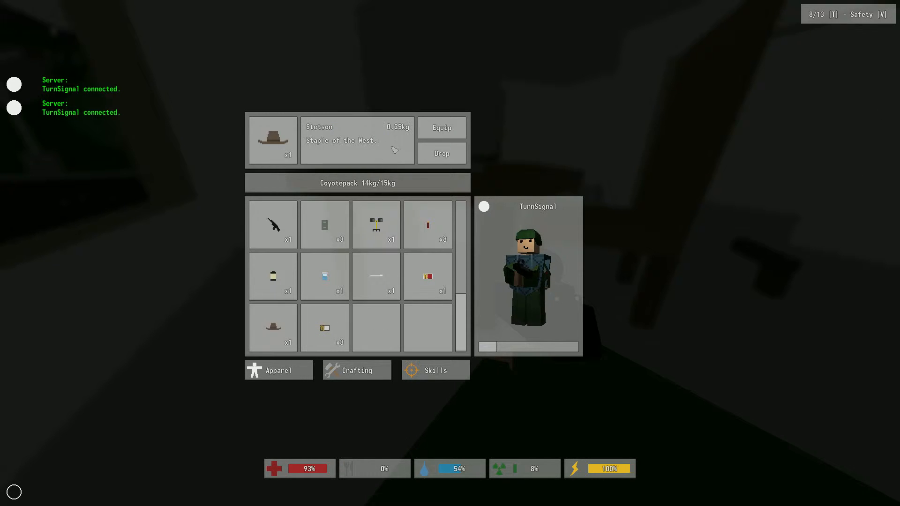
key(Tab)
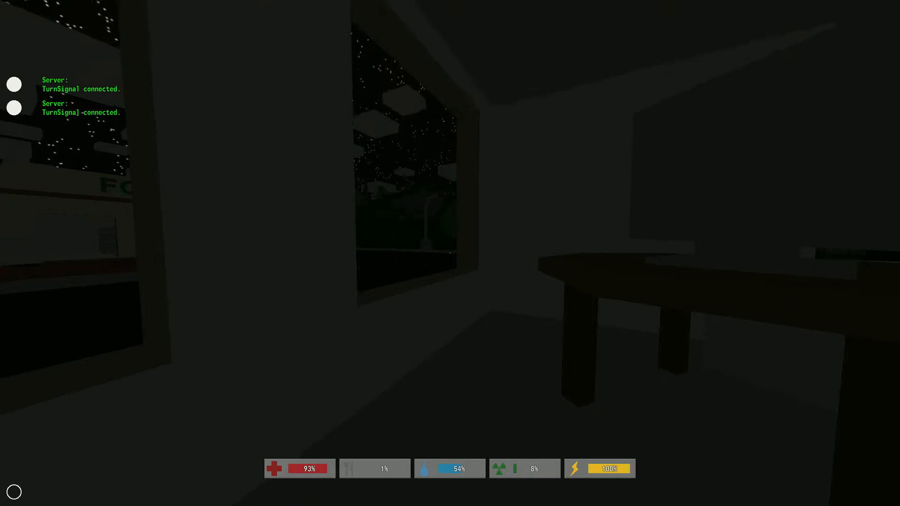
Step: Pick up the rag, wear the Stetson and reopen the Coyotepack at 13.75 kg
key(i)
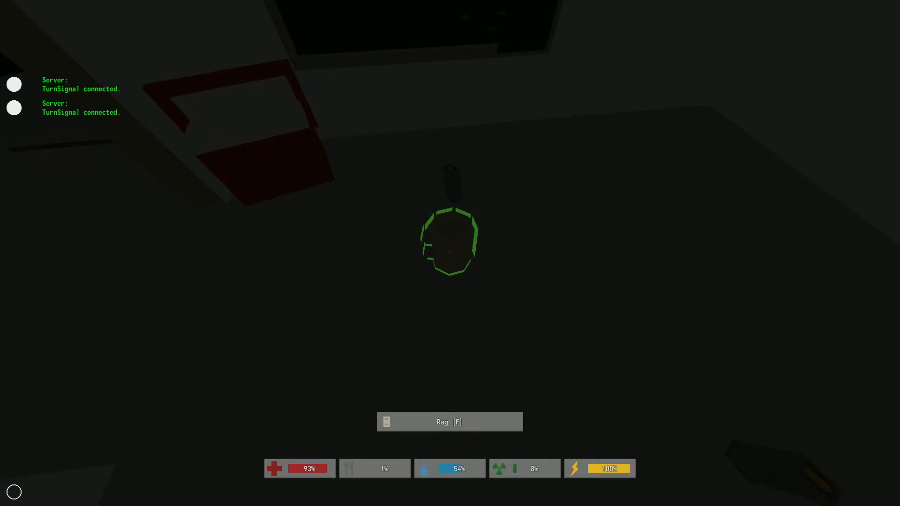
key(f)
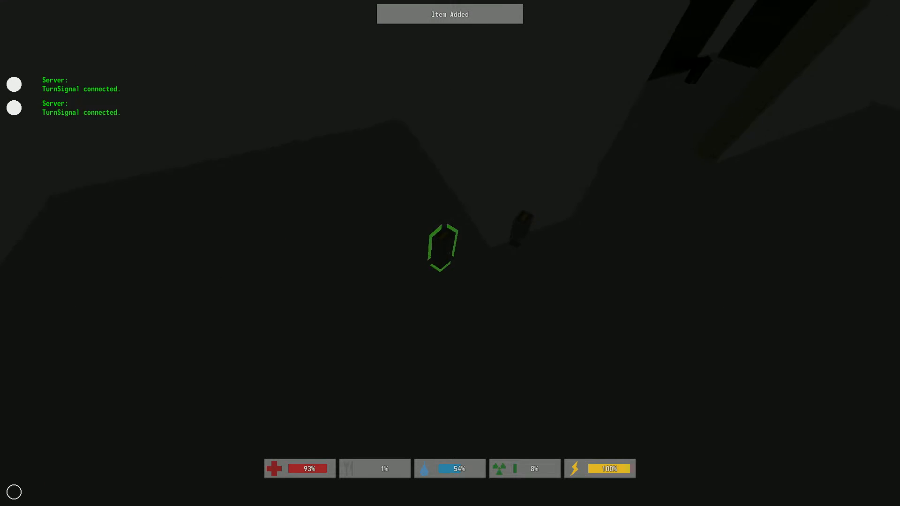
key(i)
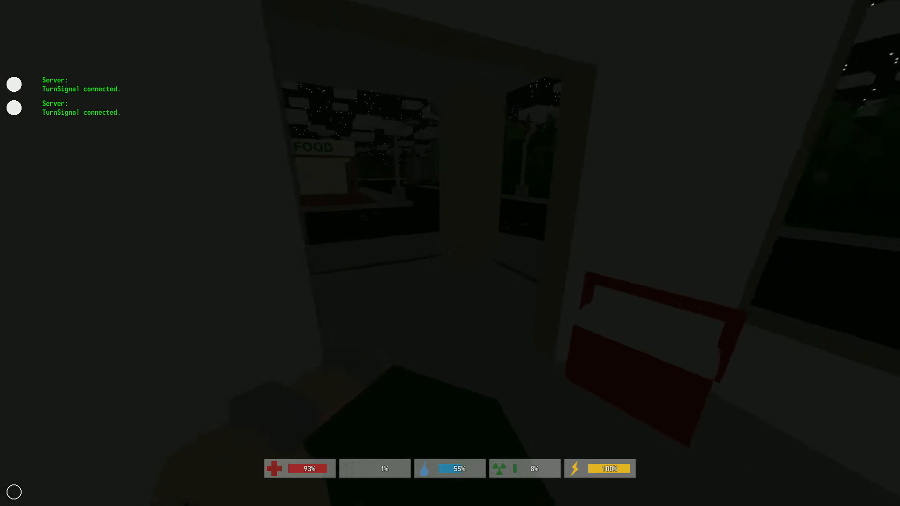
key(i)
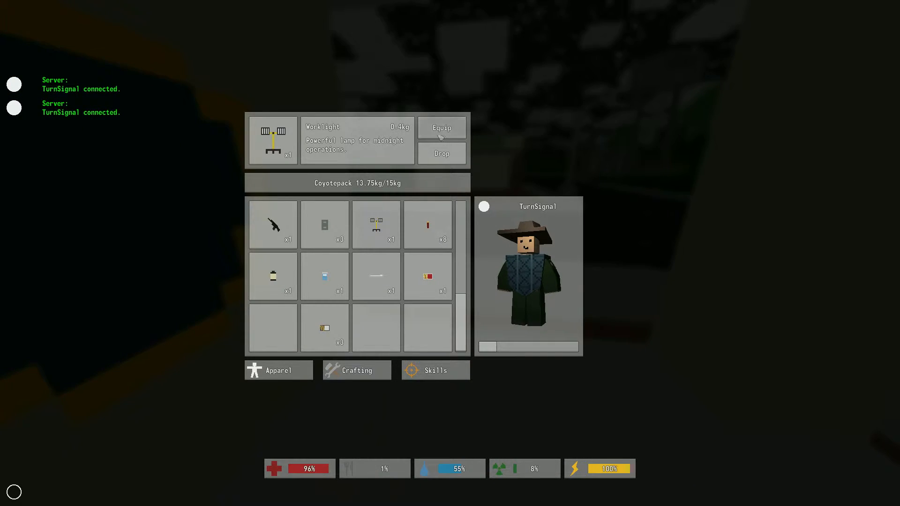
Step: Equip the Worklight so it can be placed in the dark area
click(441, 128)
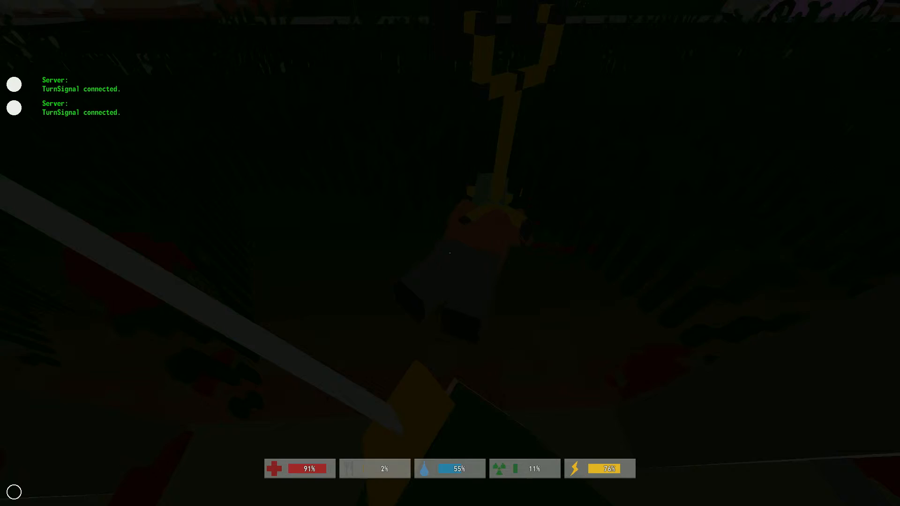
click(450, 253)
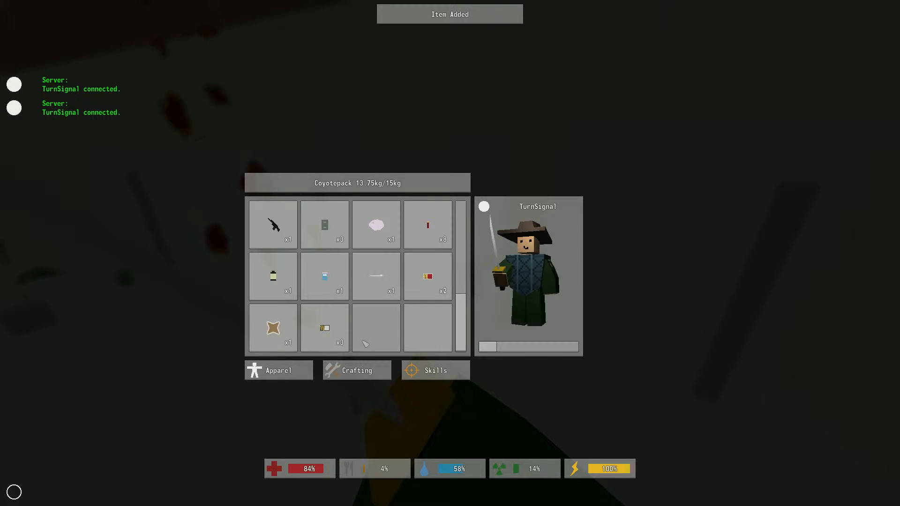
Step: Craft away the brown cloth piece, dropping the backpack to 13.65 kg, and close it
click(356, 370)
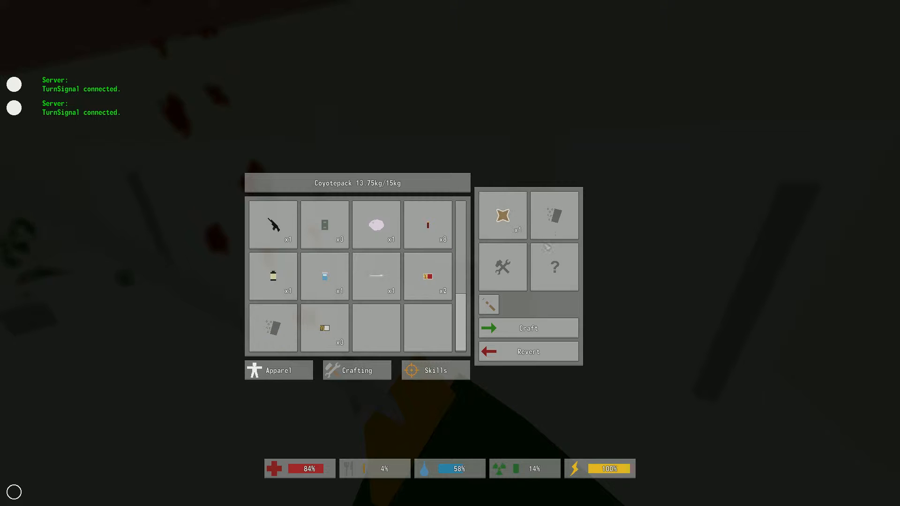
drag(502, 215, 273, 328)
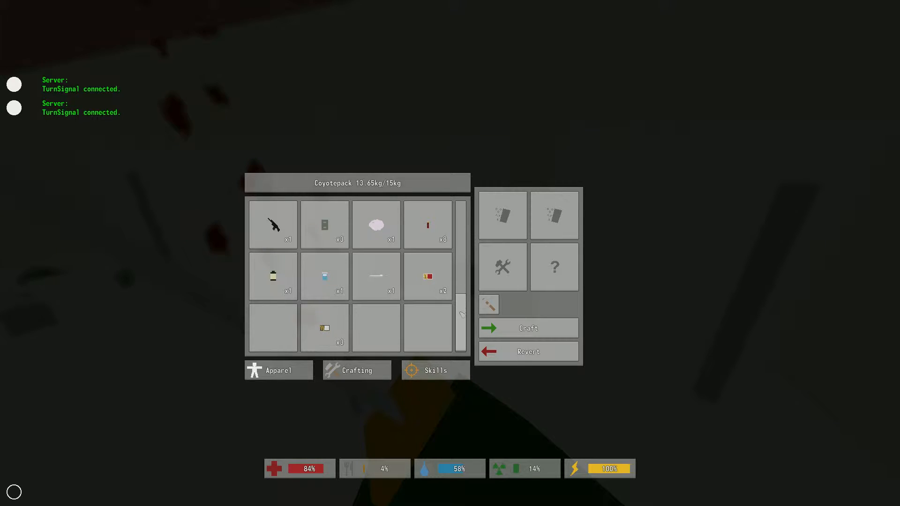
key(Tab)
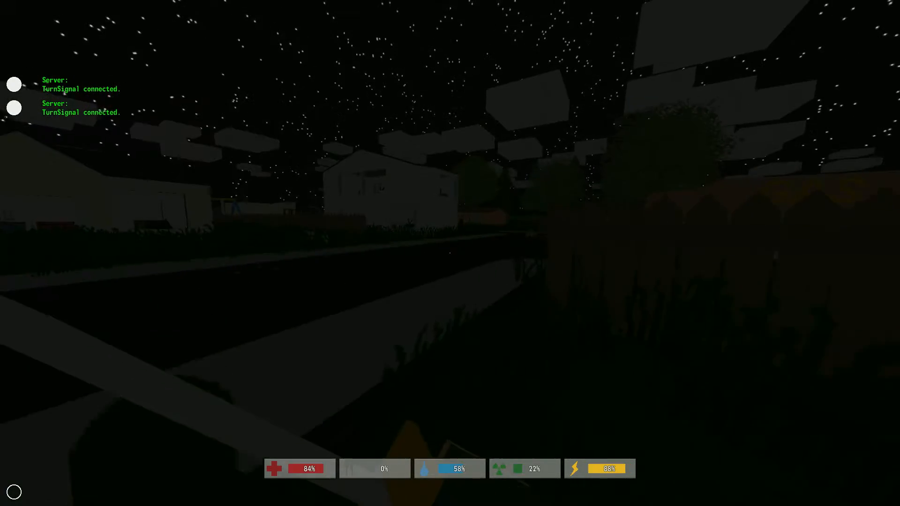
mouse_move(449, 253)
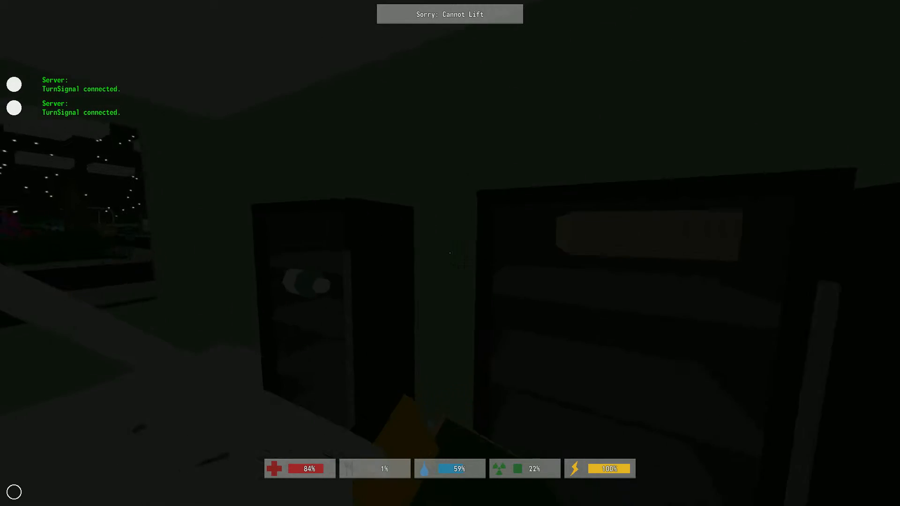
Step: Pick up the gas cans, bringing the backpack to 14.95 of 15 kg
key(i)
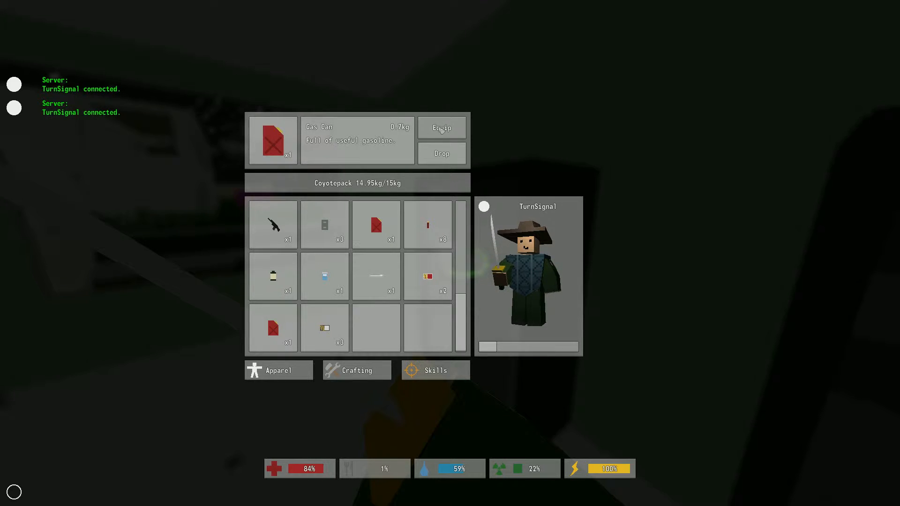
mouse_move(427, 275)
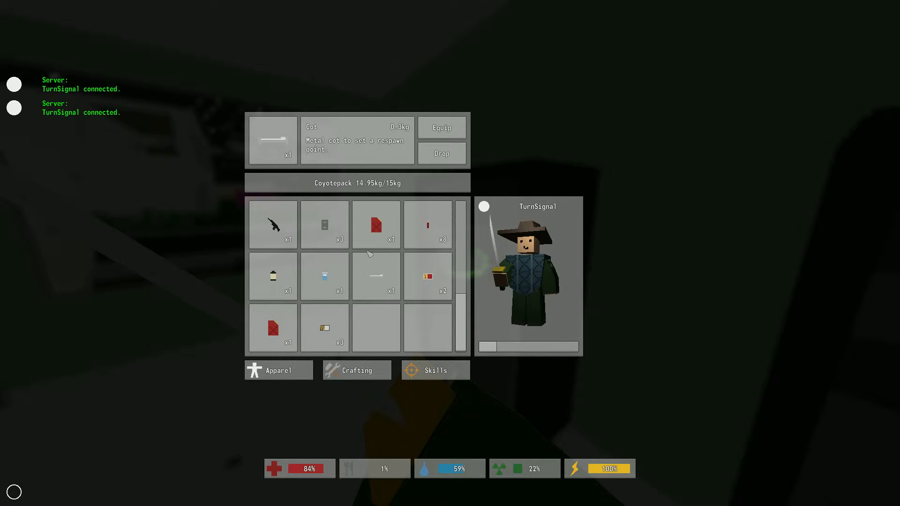
mouse_move(280, 230)
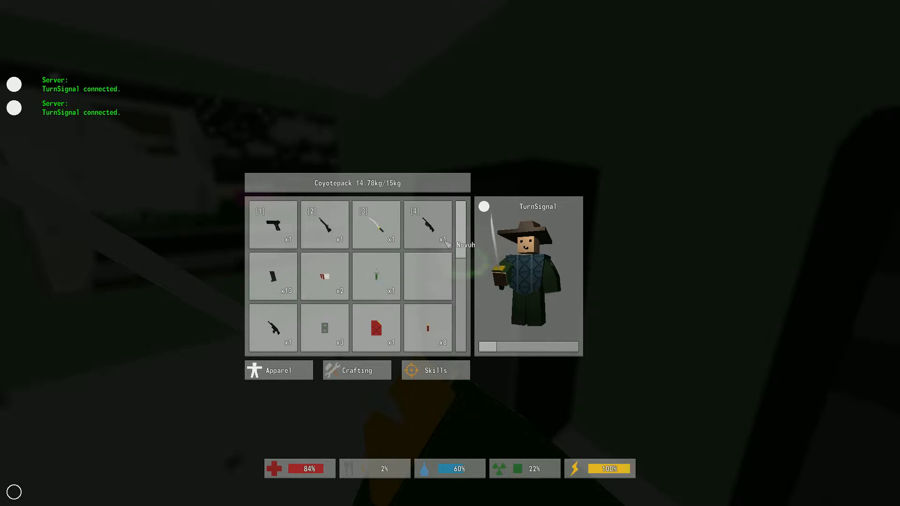
Step: Take the Maplestrike out of the backpack and keep its 6x Zoom Scope as a separate item
click(427, 224)
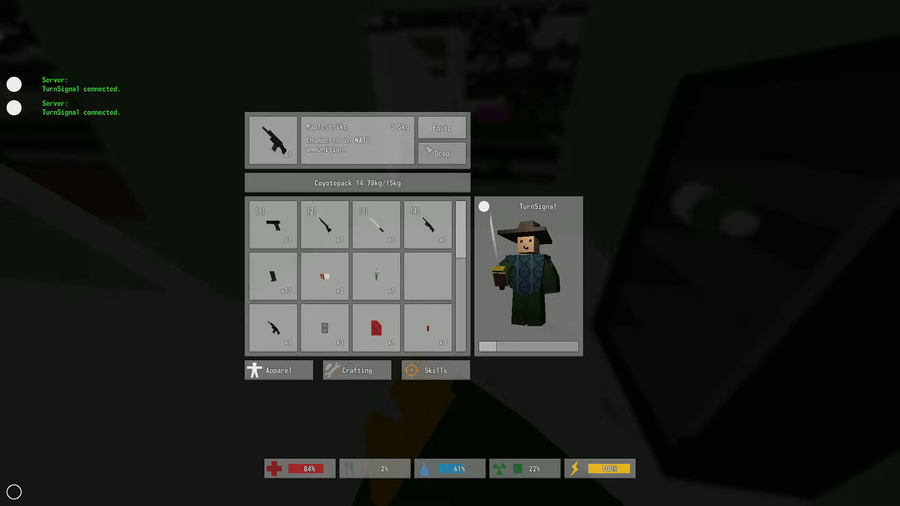
key(tab)
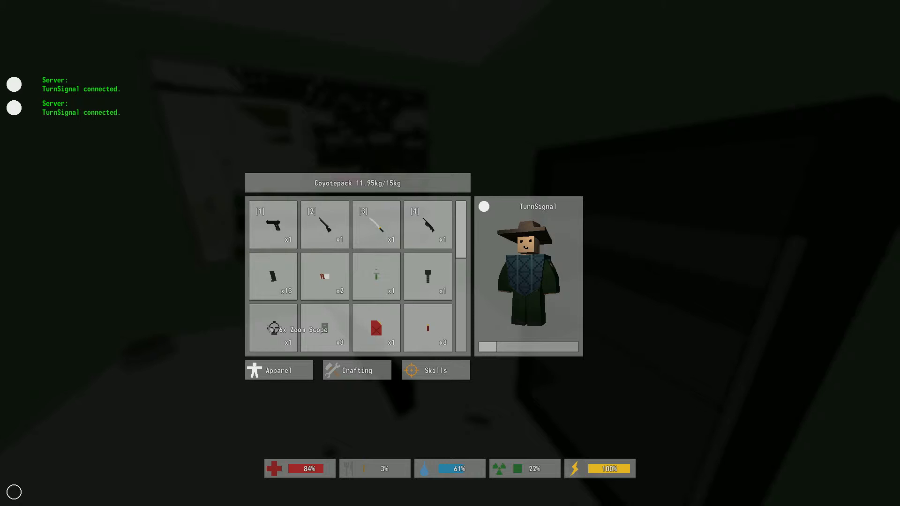
click(272, 329)
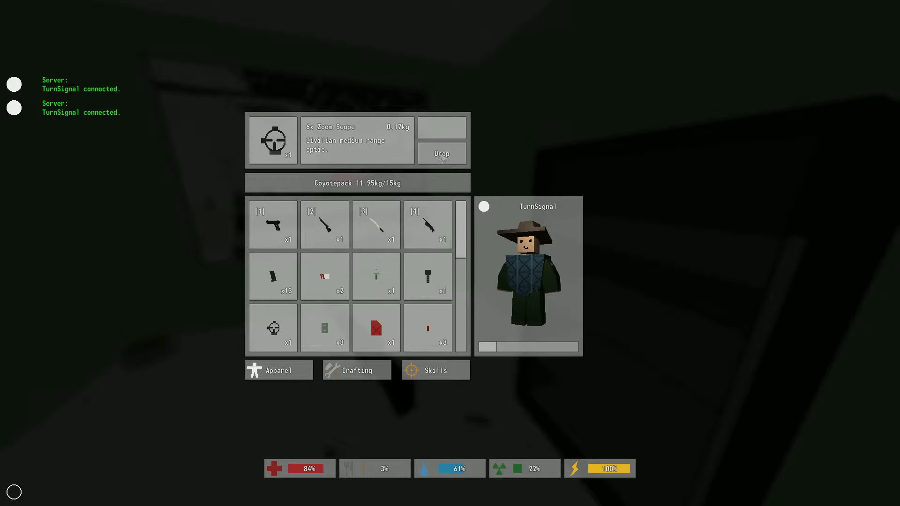
click(441, 153)
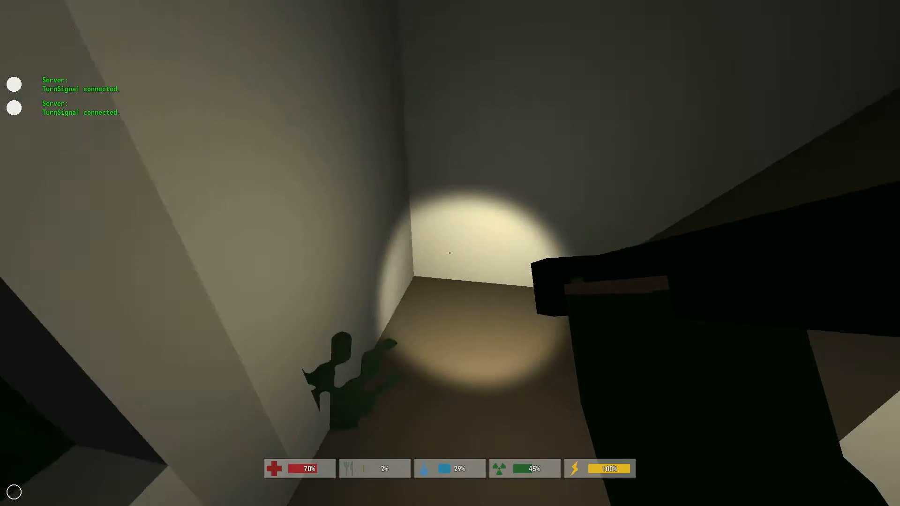
mouse_move(450, 253)
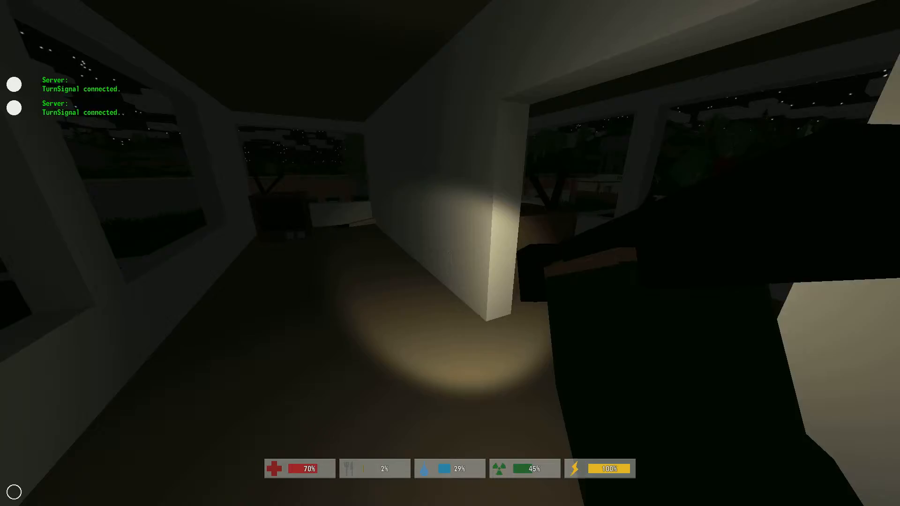
mouse_move(450, 253)
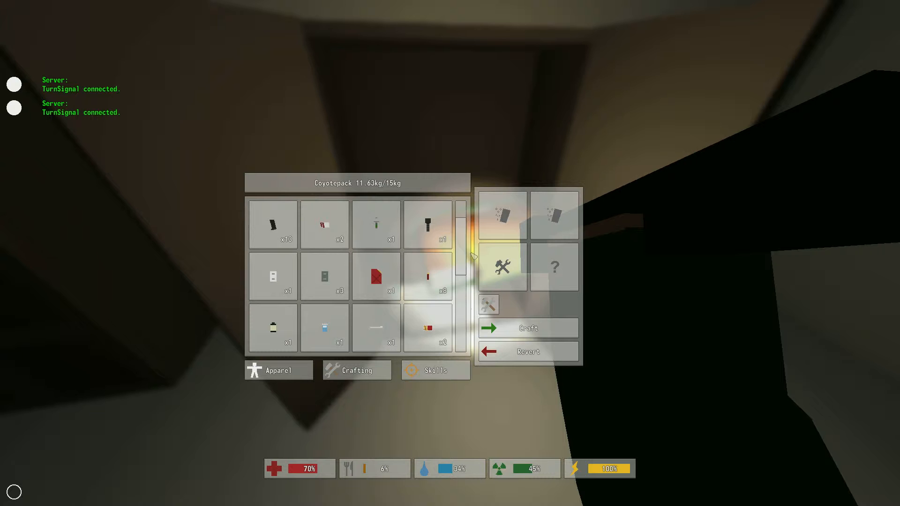
Step: Browse the crafting list for recipes from the backpack's contents
scroll(down, 3)
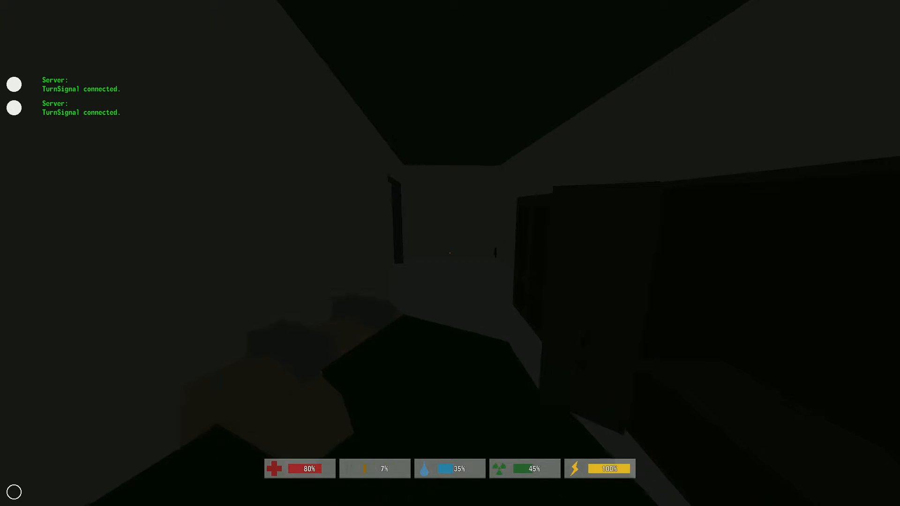
Step: Attack the zombie in the dark hallway with the sword until it falls
key(i)
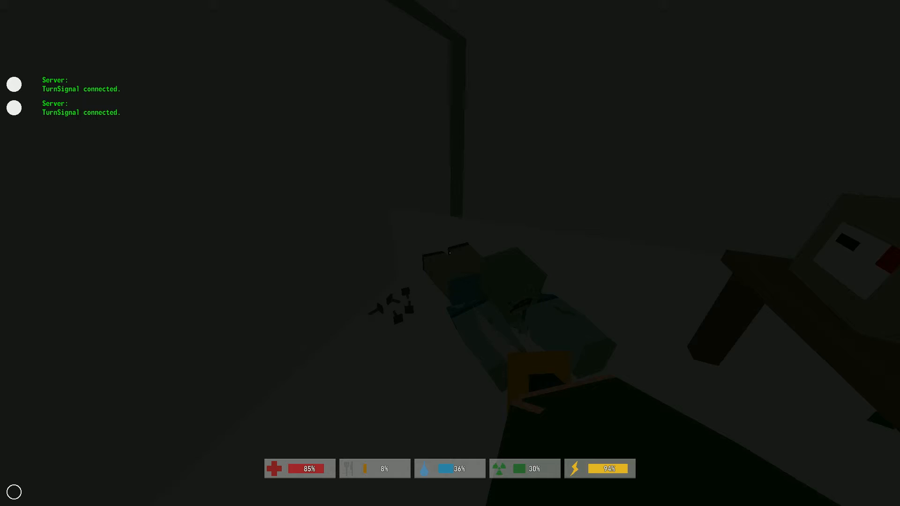
click(449, 253)
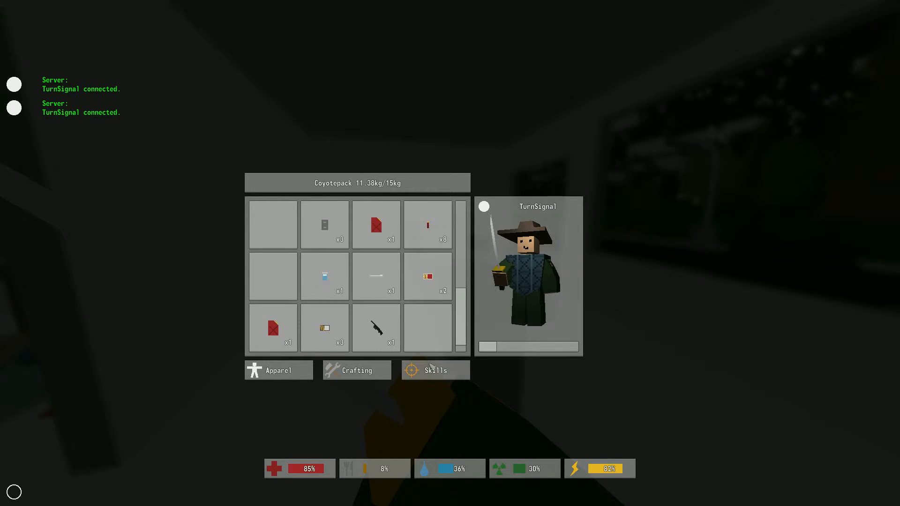
Step: Upgrade Immunity in the skills list, dropping experience from 109 to 59
click(434, 370)
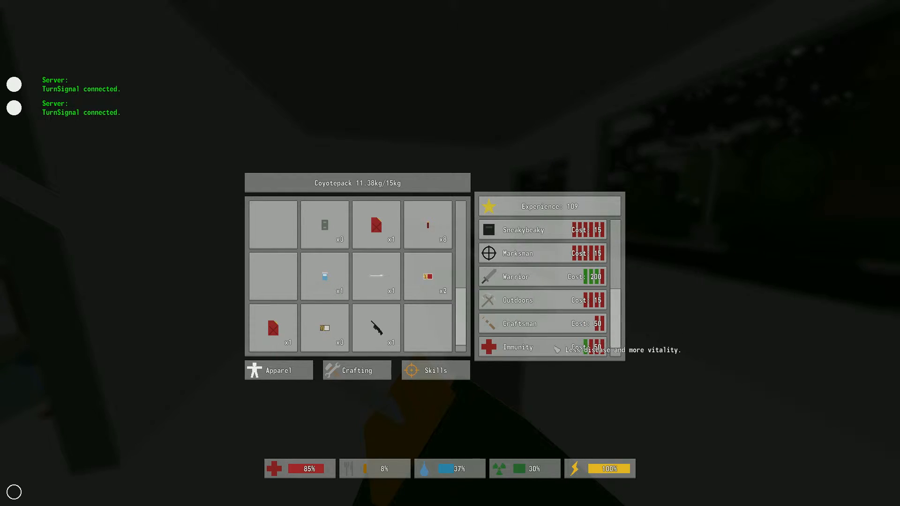
click(516, 346)
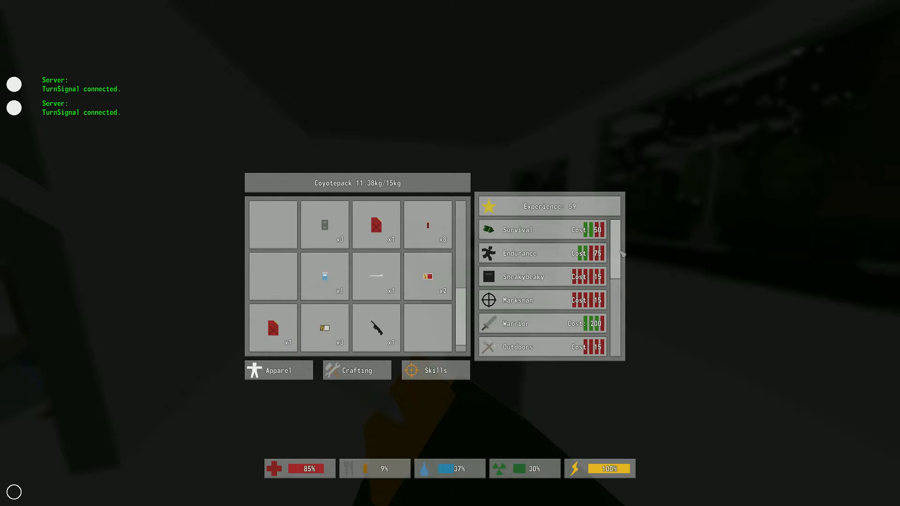
click(542, 229)
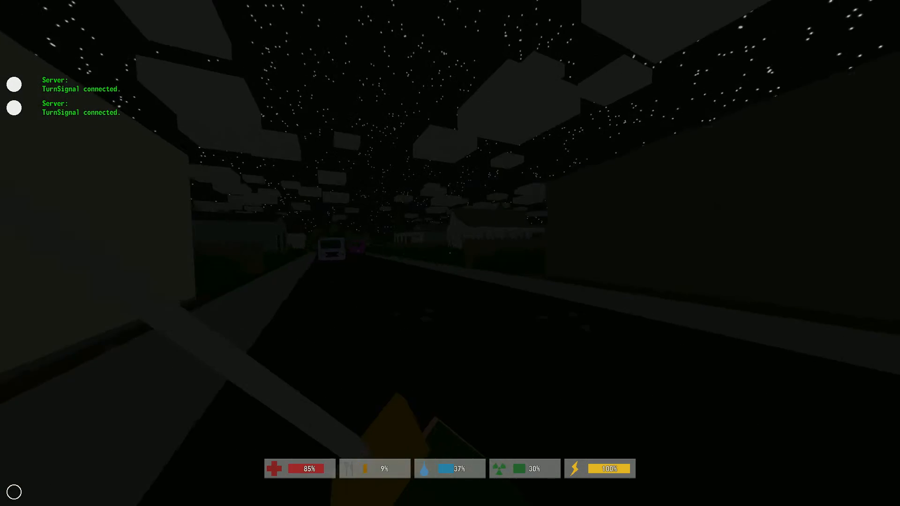
mouse_move(450, 253)
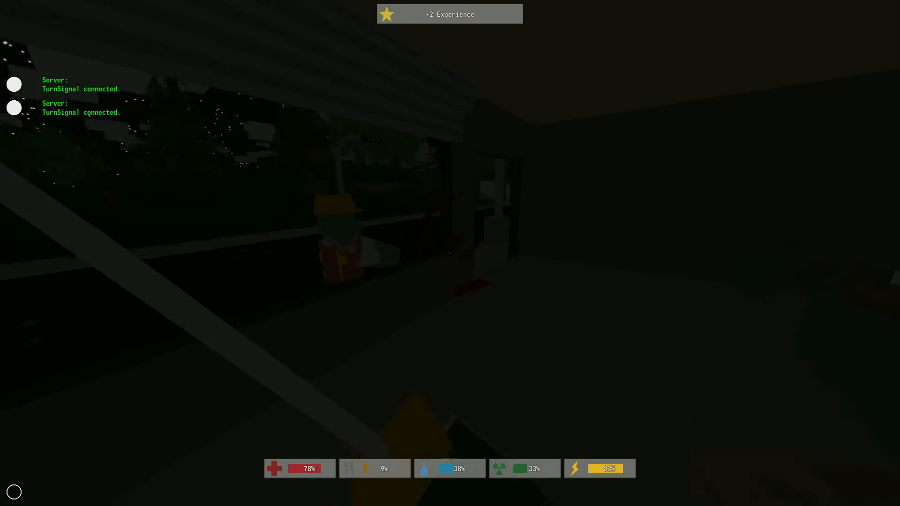
Step: Strike down the zombie by the building on the night street
click(449, 252)
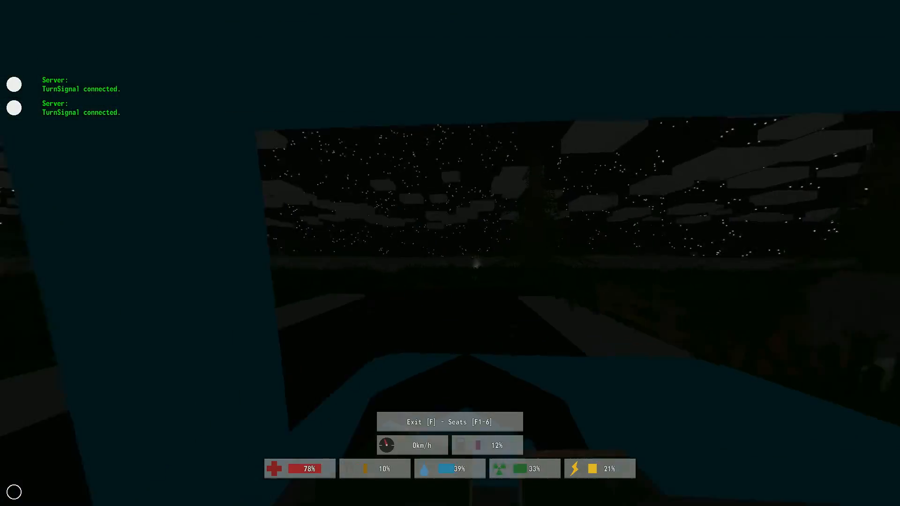
Step: Drive the car along the night road past the water tower, then get out on foot
key(w)
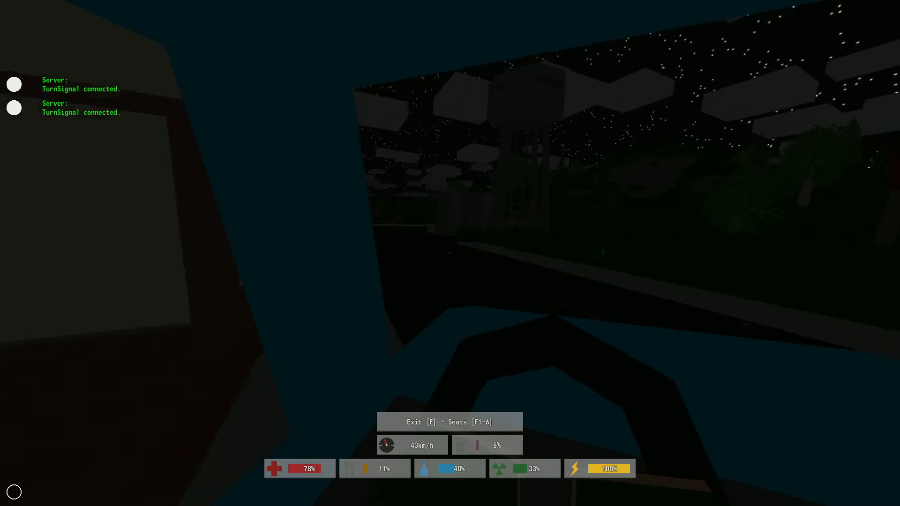
key(f)
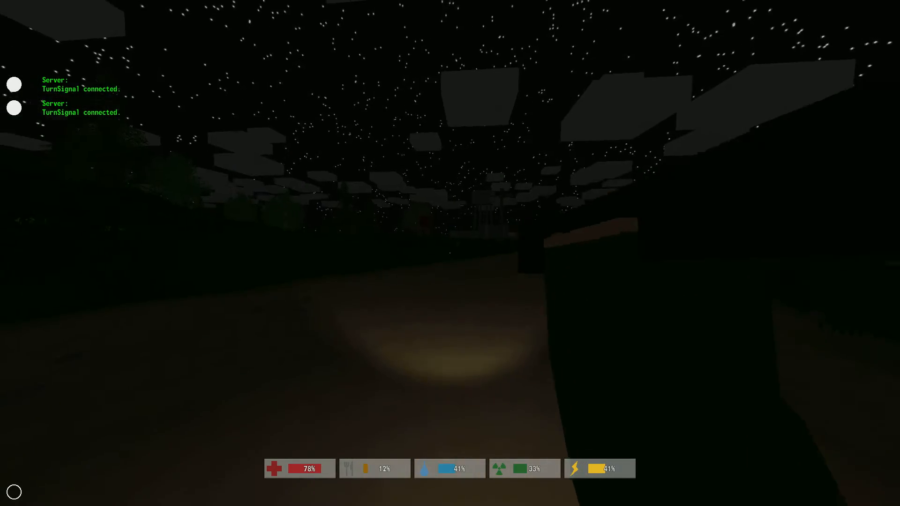
Step: Check the Coyotepack beside the truck and climb into the truck at 38% fuel
key(i)
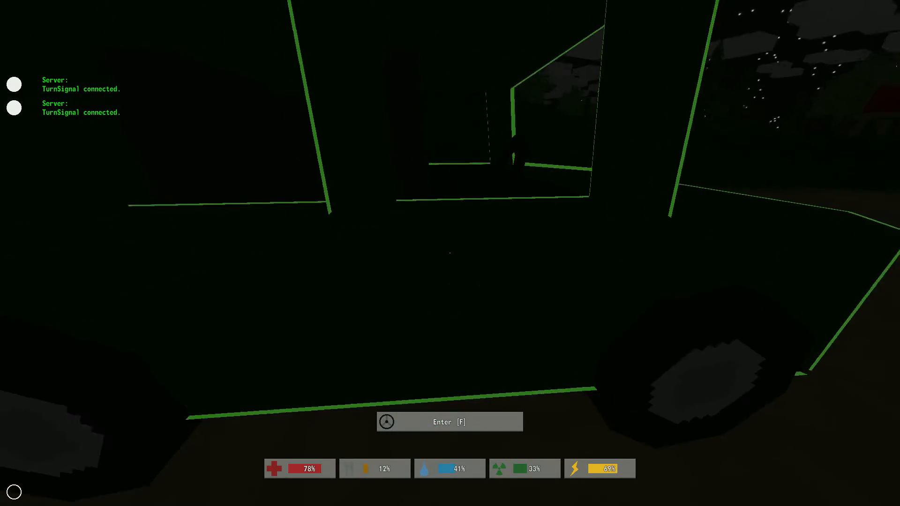
key(f)
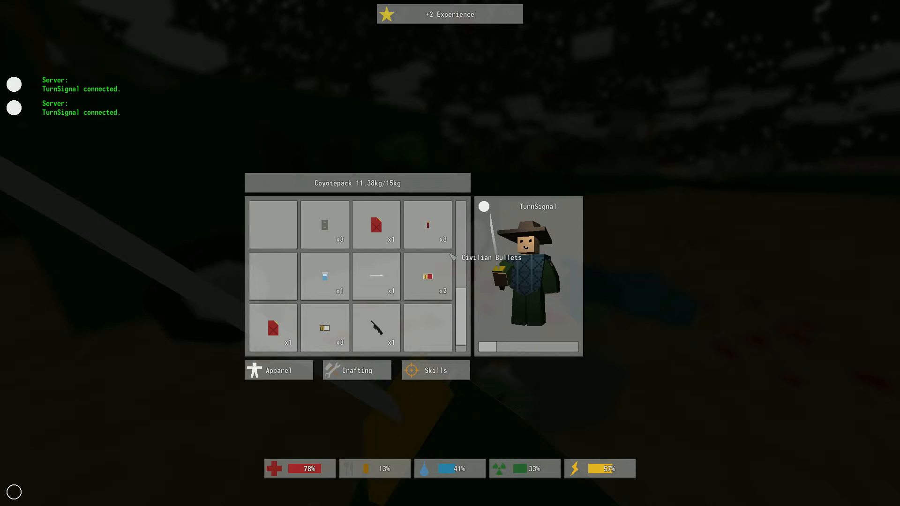
click(375, 223)
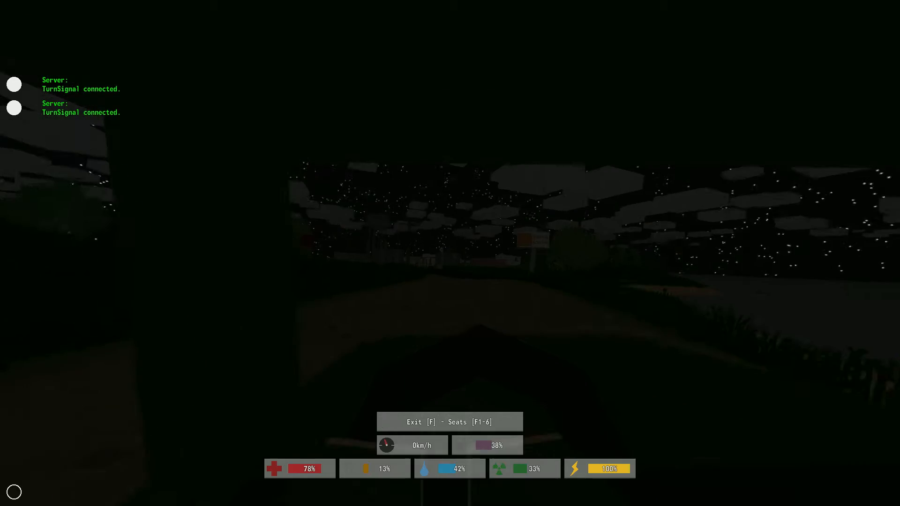
Step: Drive the truck to the flag-topped walled compound, parking with 32% fuel
key(w)
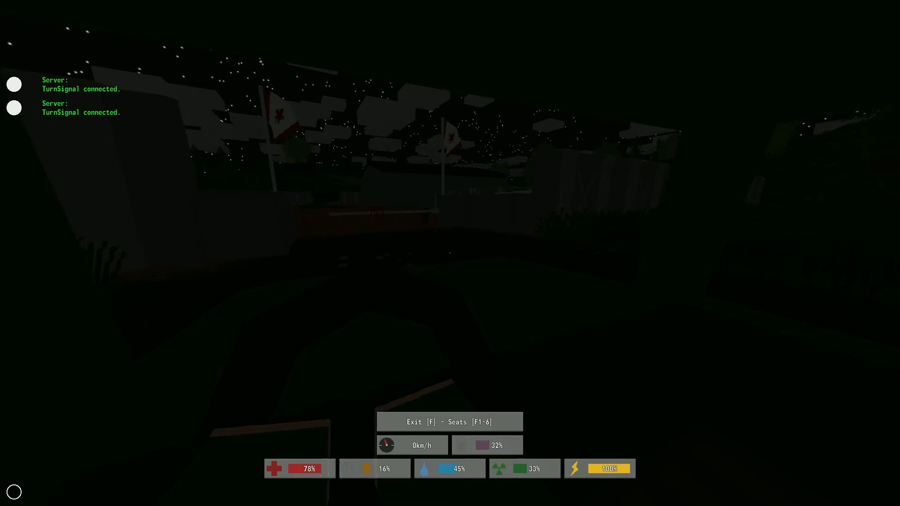
Step: Continue at 25 km/h down the town street past houses, fuel at 29%
key(w)
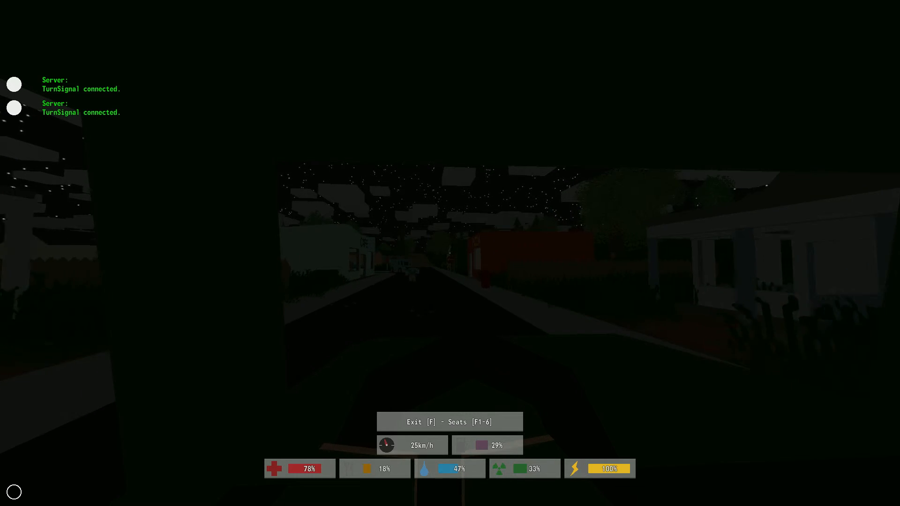
Step: Steer the truck along the town street past the cafe and clothes store
key(f)
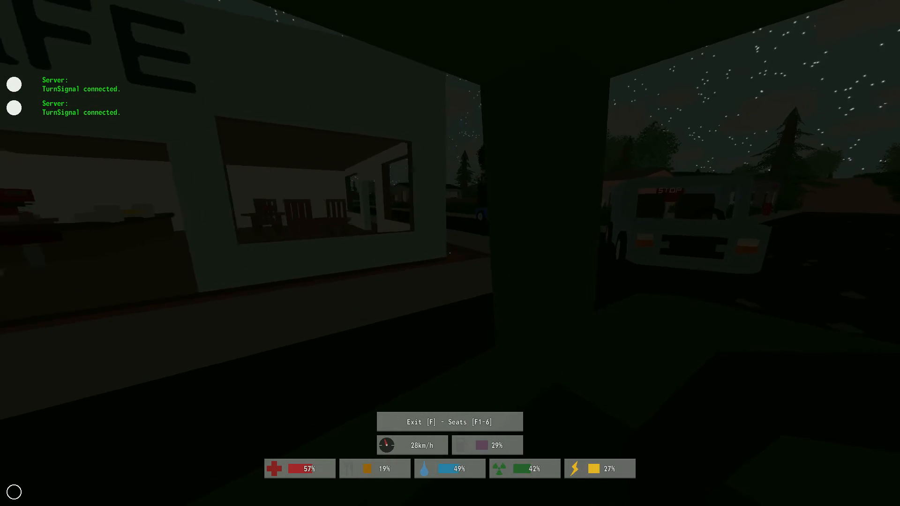
key(f)
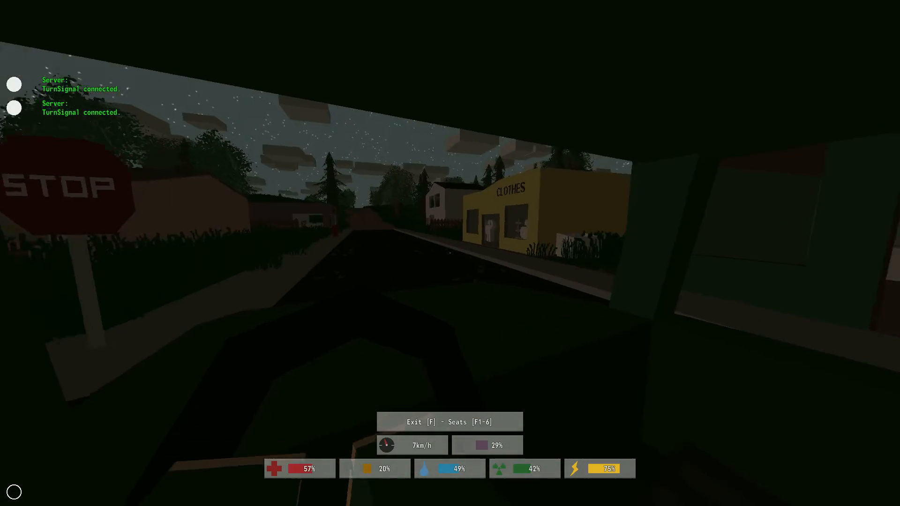
Step: Drive out of town along the dirt road to the red barn farm
key(w)
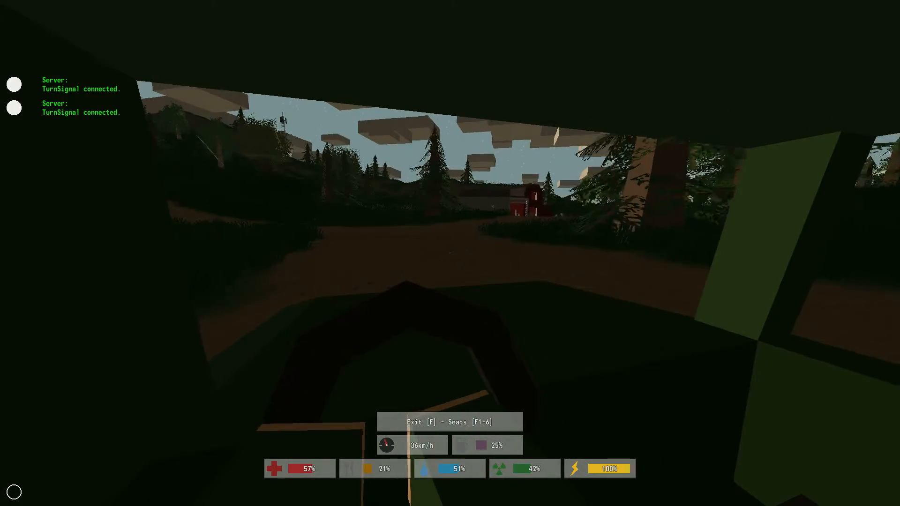
key(f)
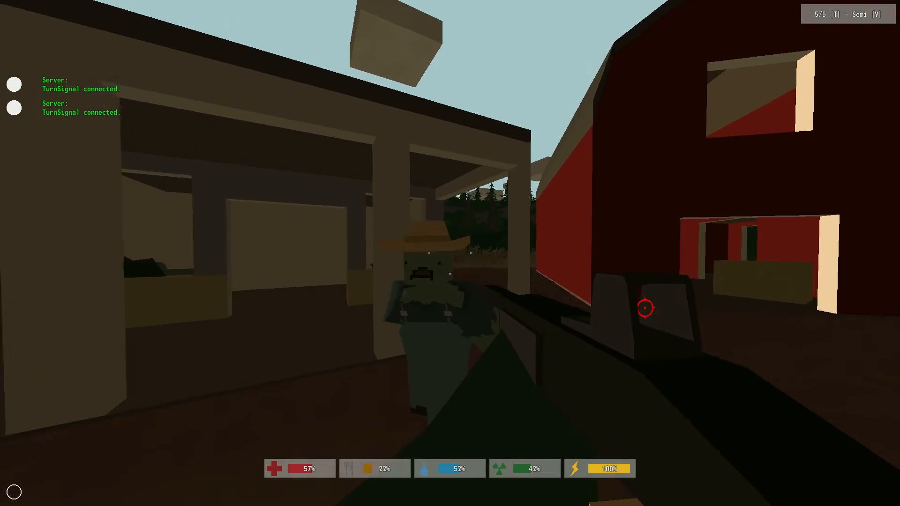
Step: Shoot the three zombies by the barn, the red-shirted one and the one outside the window
click(645, 304)
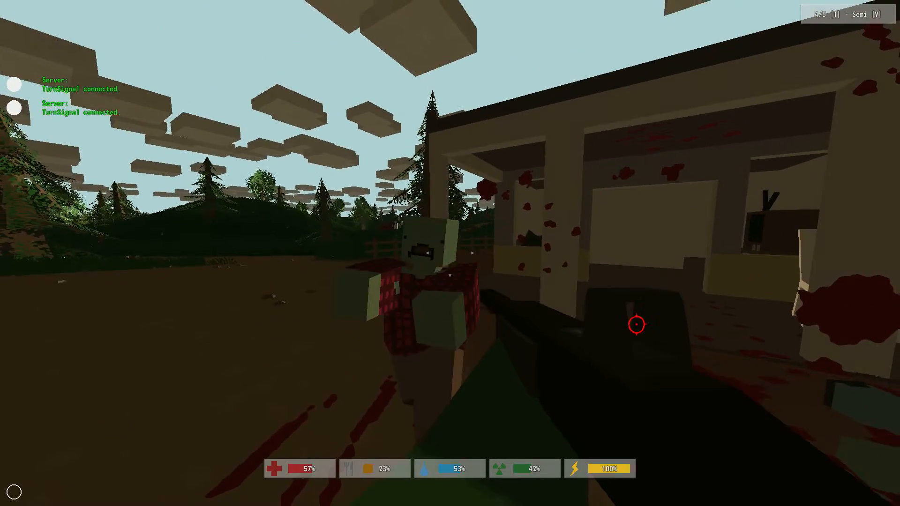
click(635, 324)
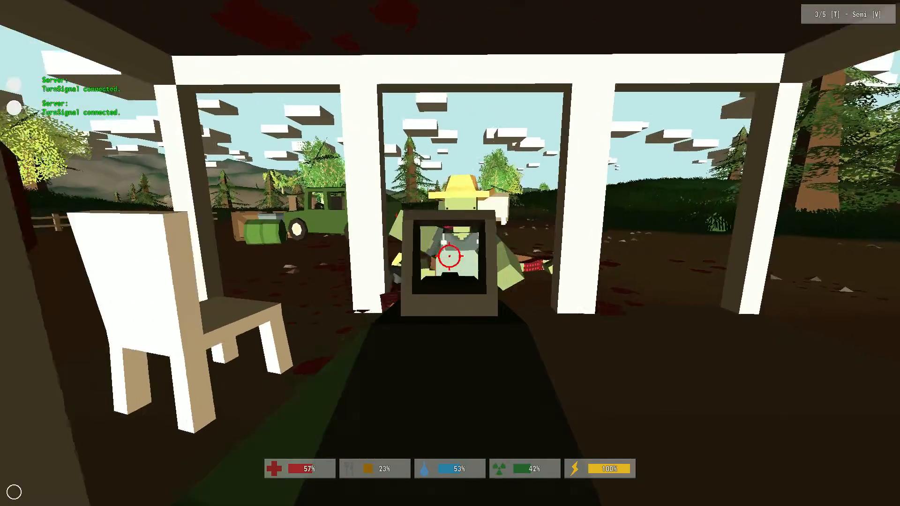
click(450, 253)
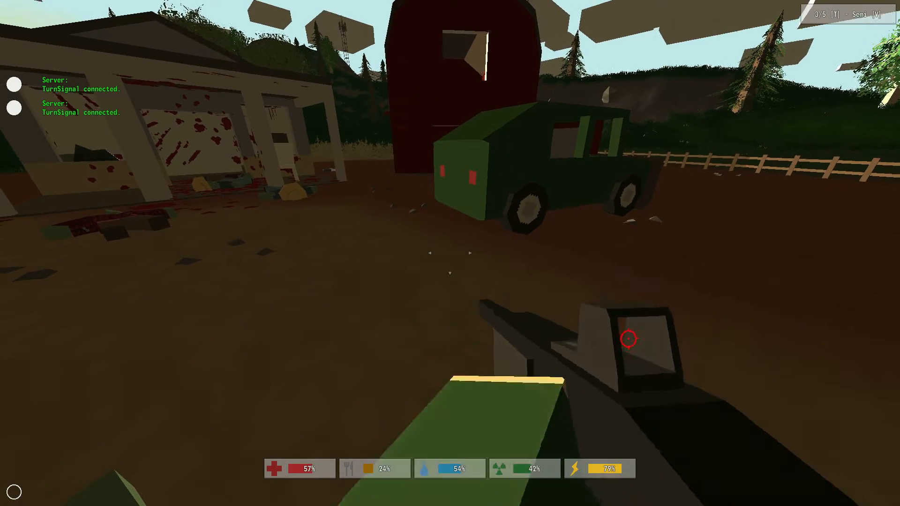
Step: Reload the shotgun and bring up the backpack inventory at 11.36 of 15 kg
key(r)
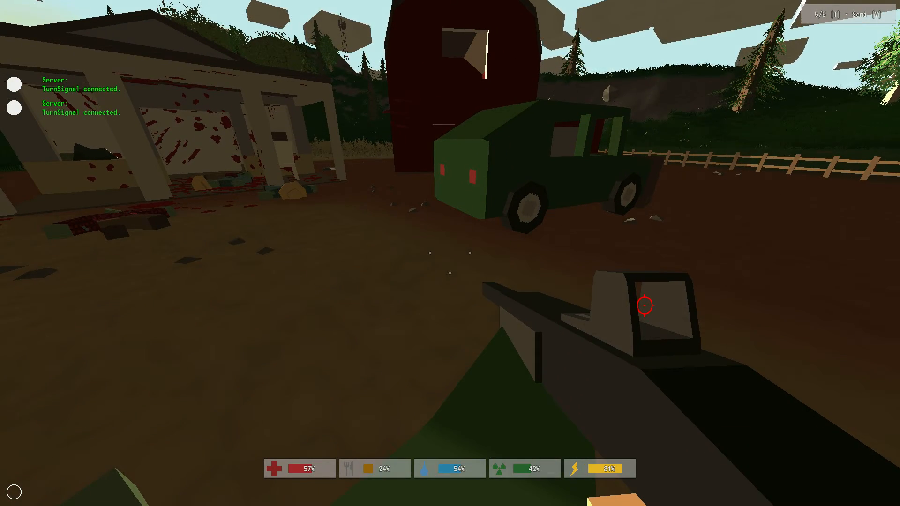
key(i)
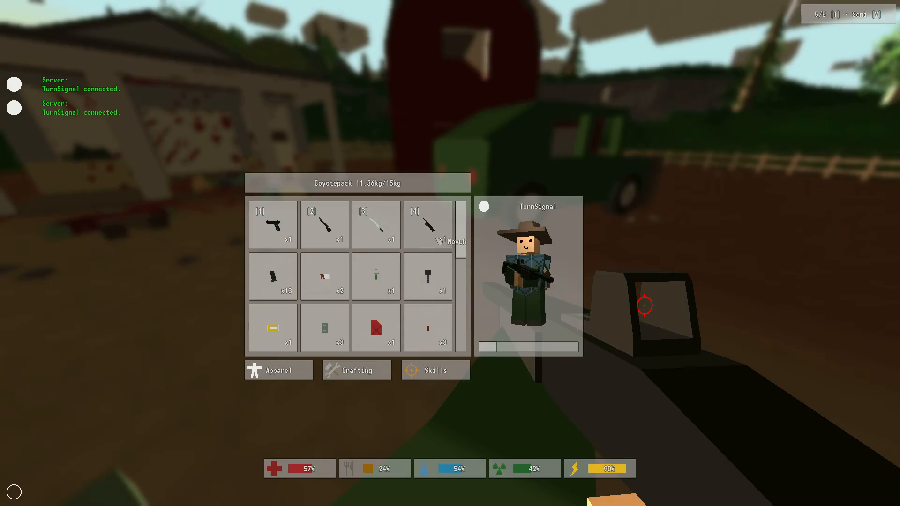